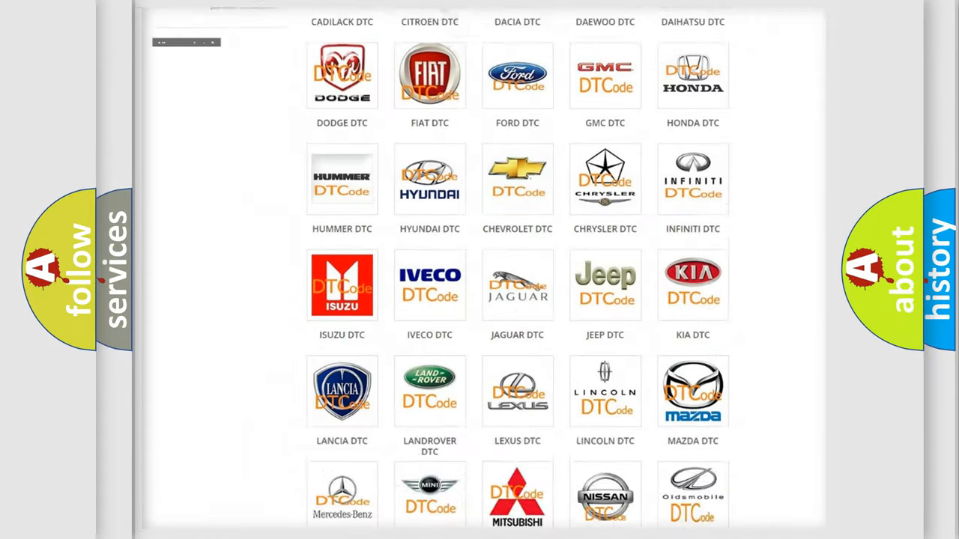
Step: Select the Chevrolet DTC tile and browse its trouble code list down to B1000:0F
scroll("up", 3)
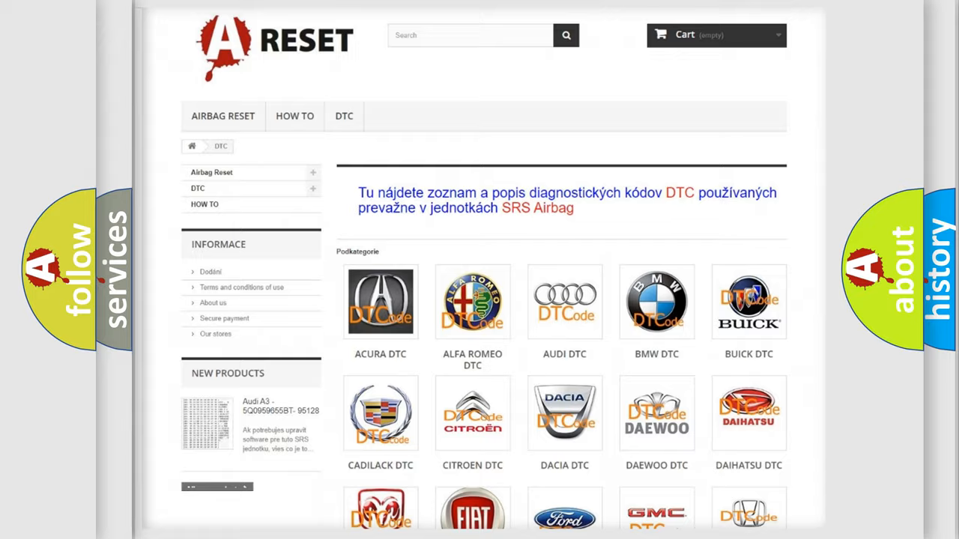
scroll("down", 3)
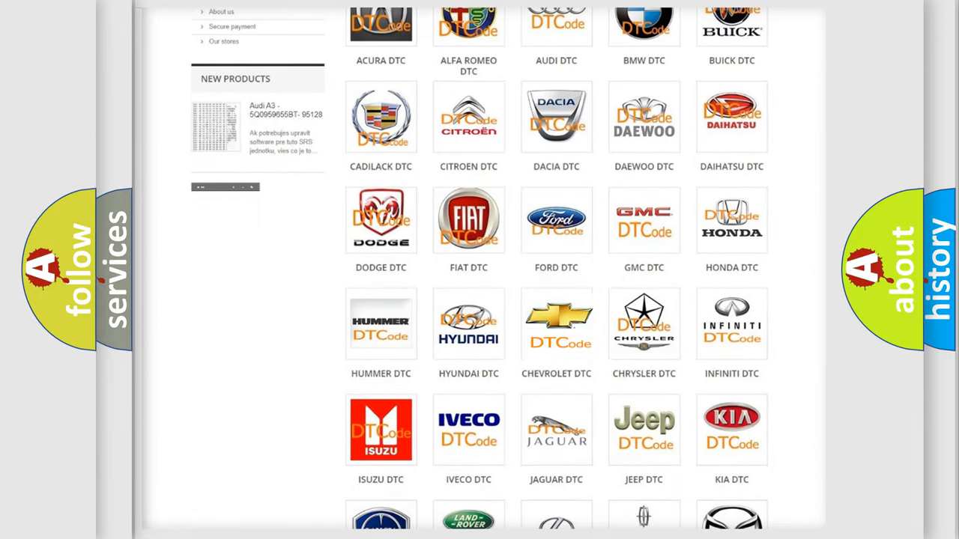
left_click(556, 324)
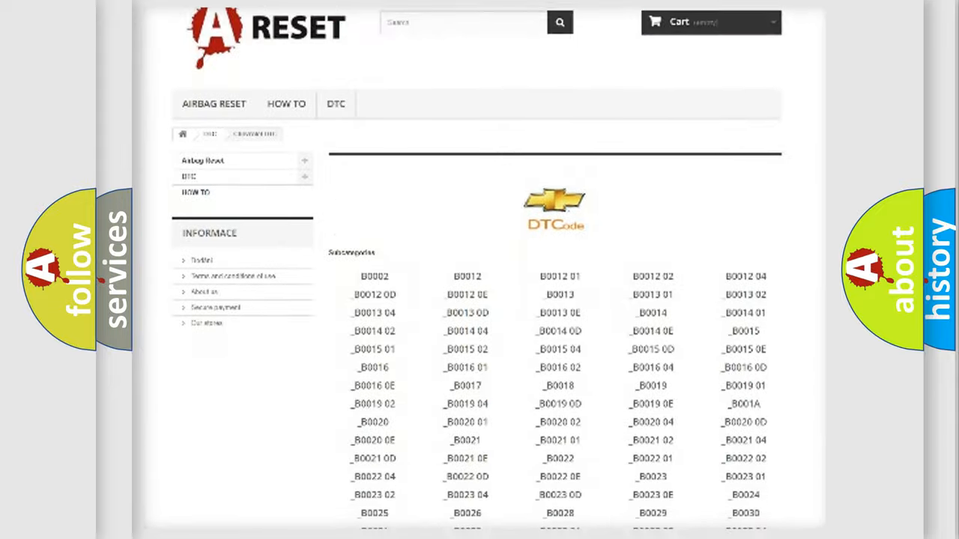
scroll("down", 3)
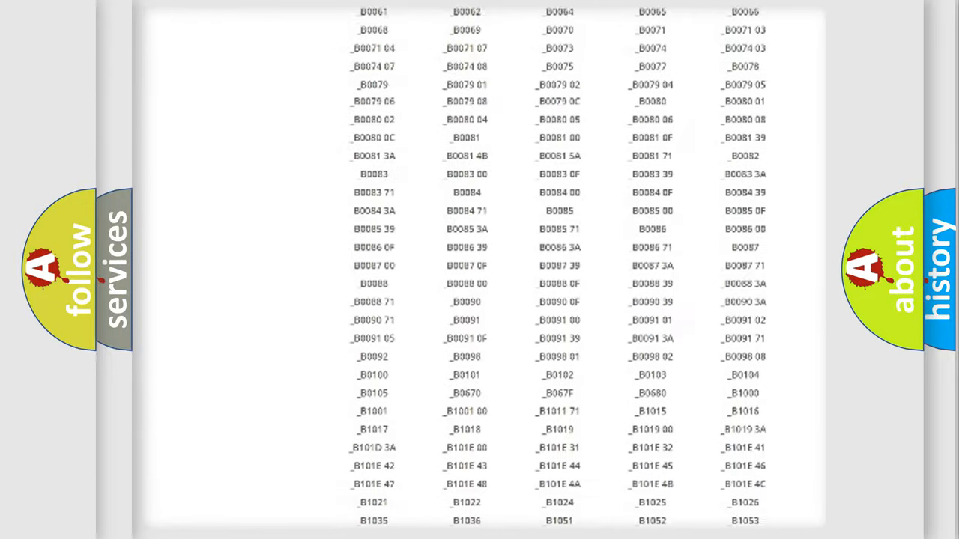
scroll("up", 3)
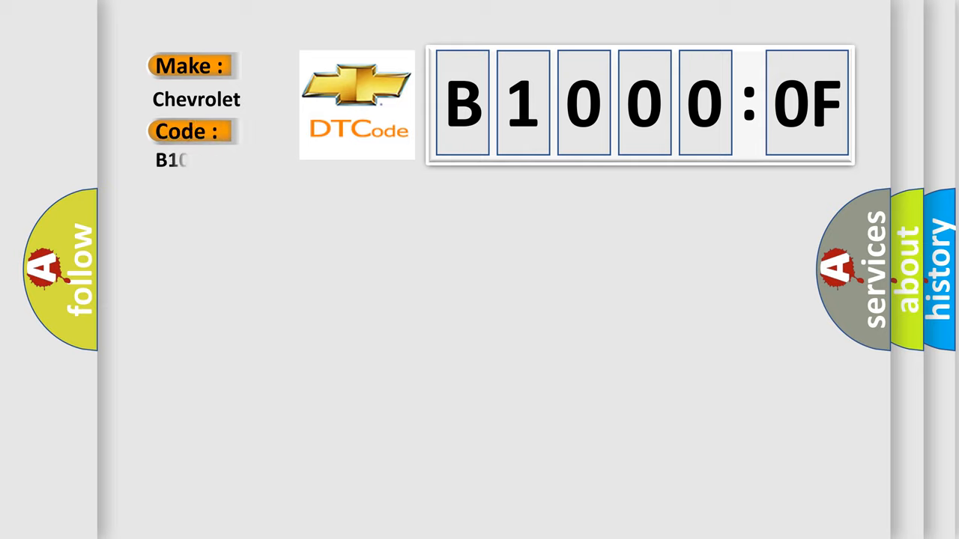
Step: Show the B1000:0F code card with make Chevrolet and full code B10000F
type("0000F")
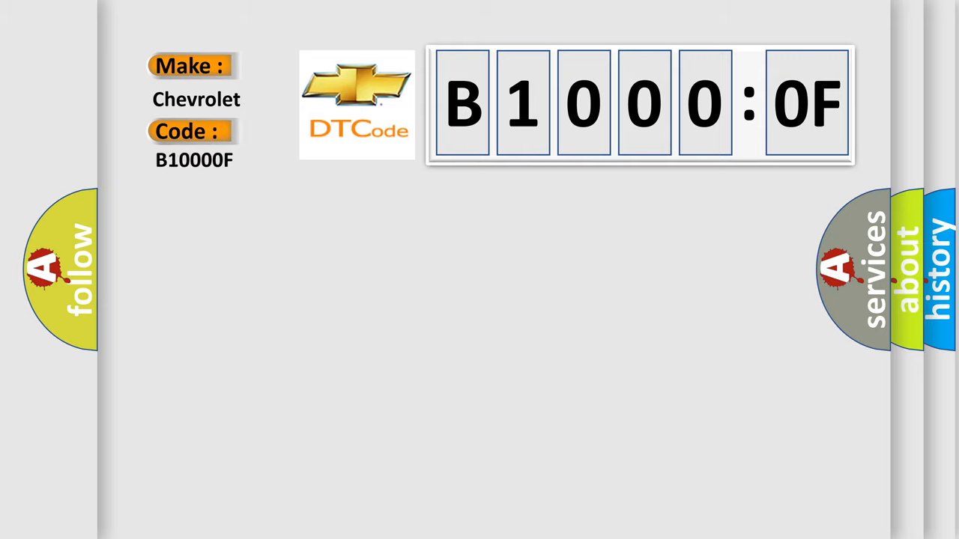